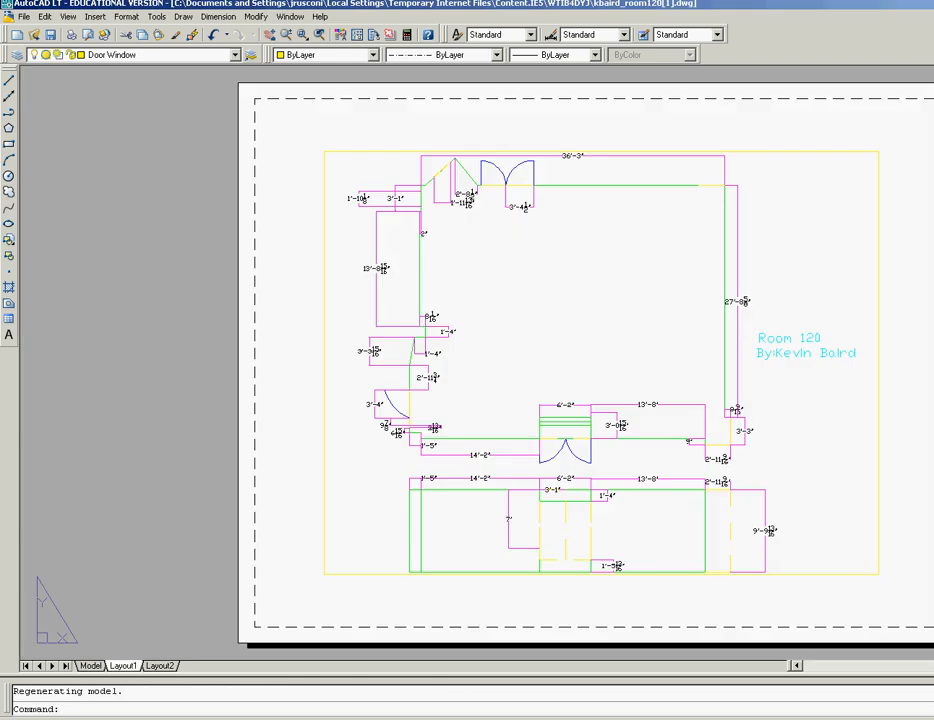
pyautogui.moveTo(804, 122)
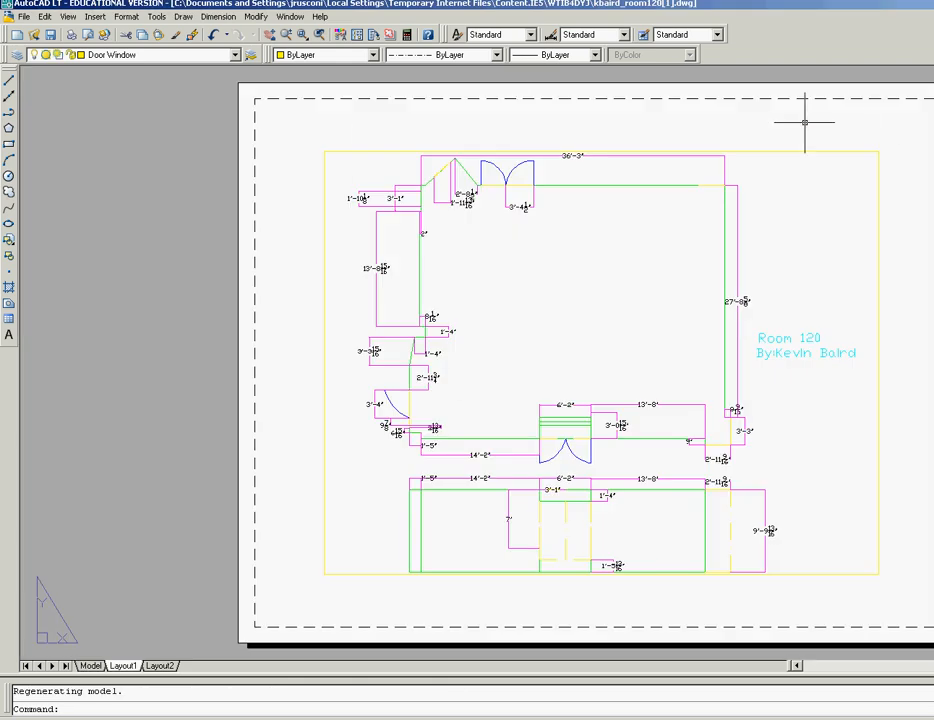
pyautogui.moveTo(864, 322)
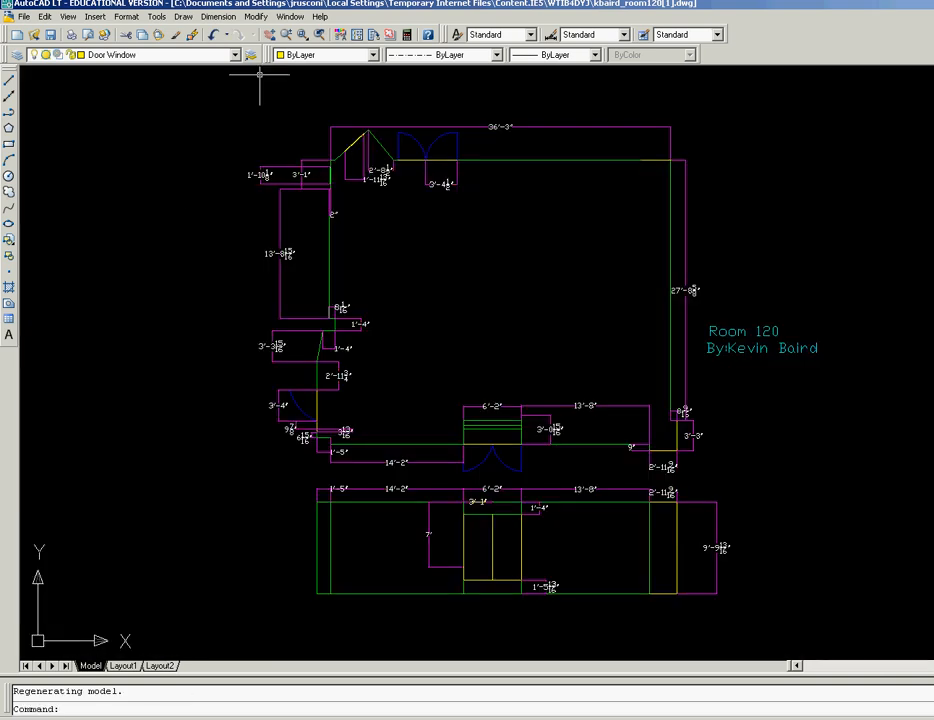
# Switch the model view to SE Isometric so the room walls appear in 3D.
pyautogui.click(68, 16)
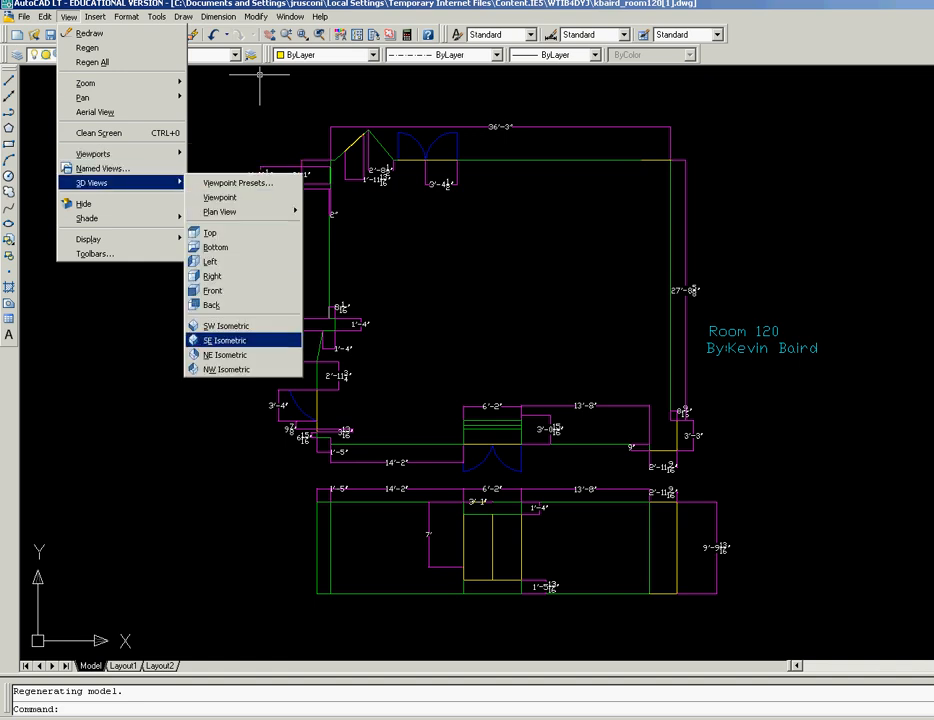
pyautogui.click(224, 340)
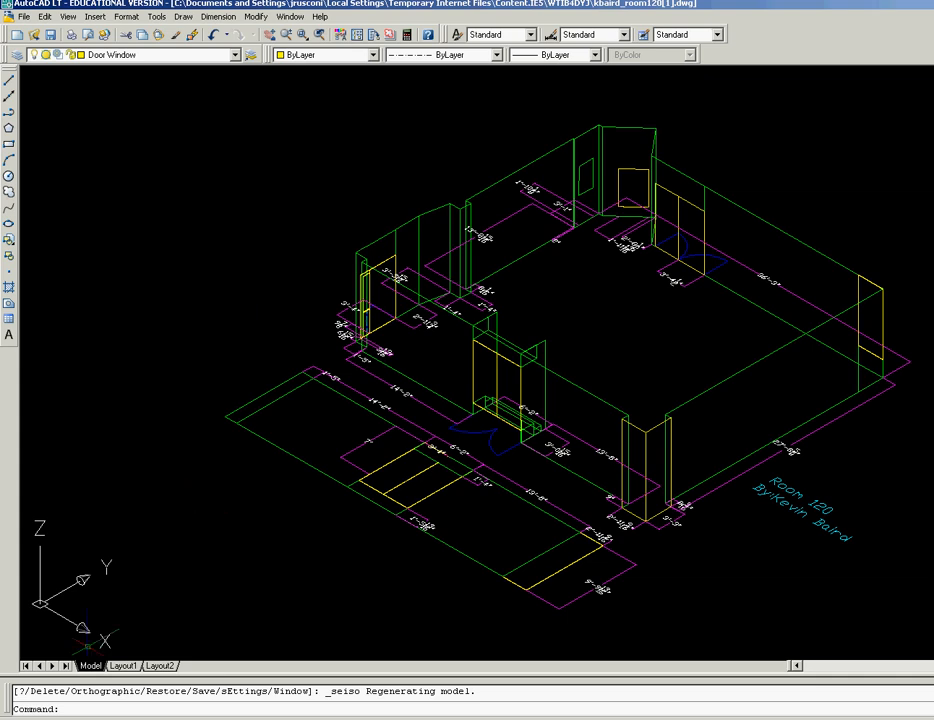
# Create a new layout named 'perspective' via the LAYOUT command's New option.
pyautogui.write('L')
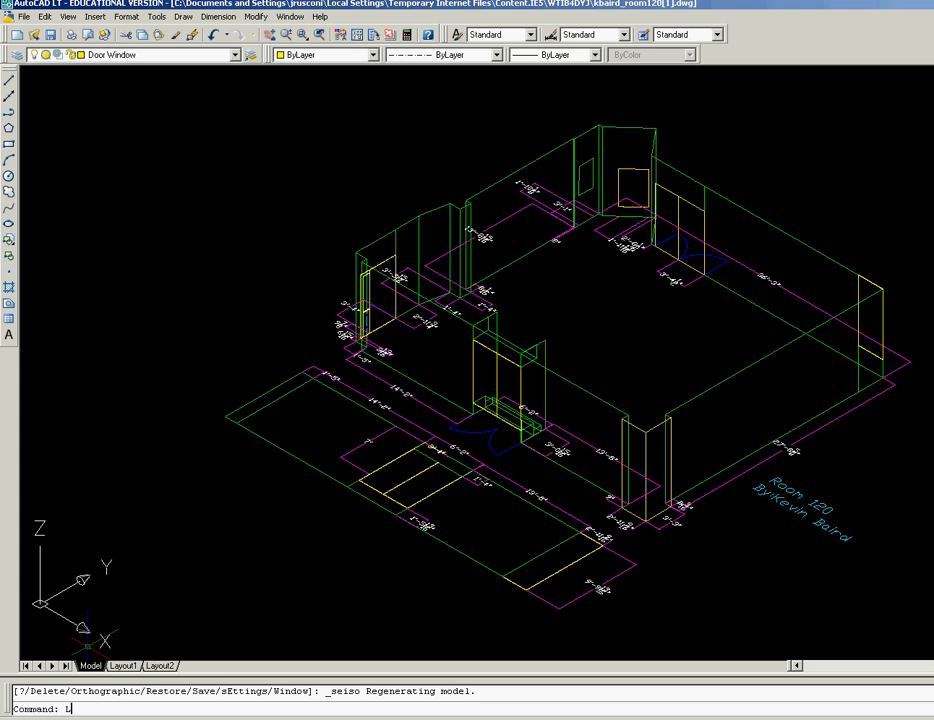
pyautogui.write('ayo')
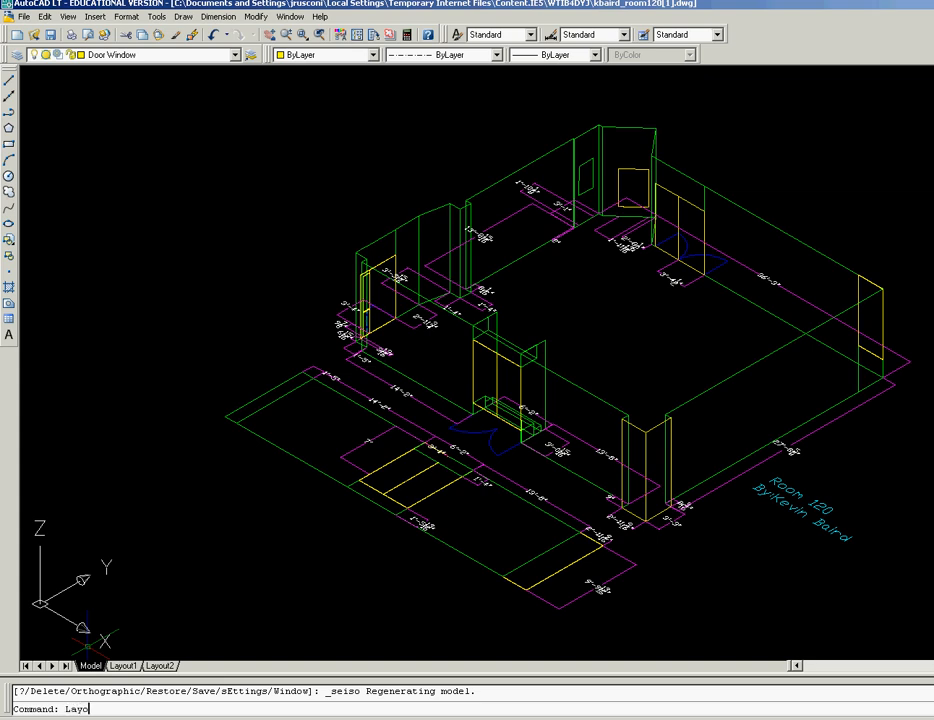
pyautogui.write('ut')
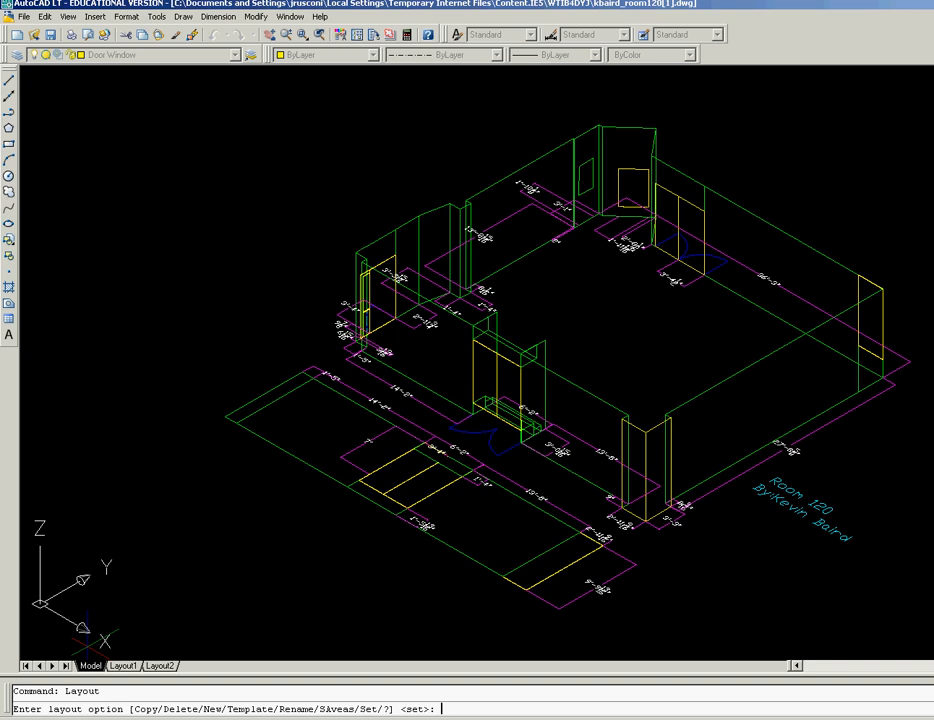
pyautogui.write('new')
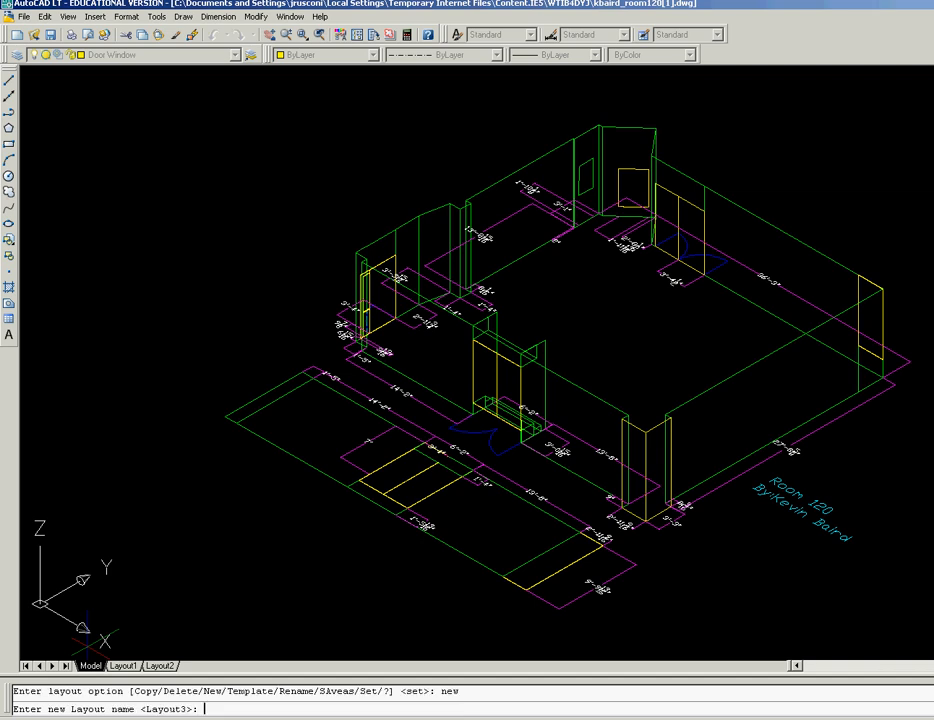
pyautogui.write('perspec')
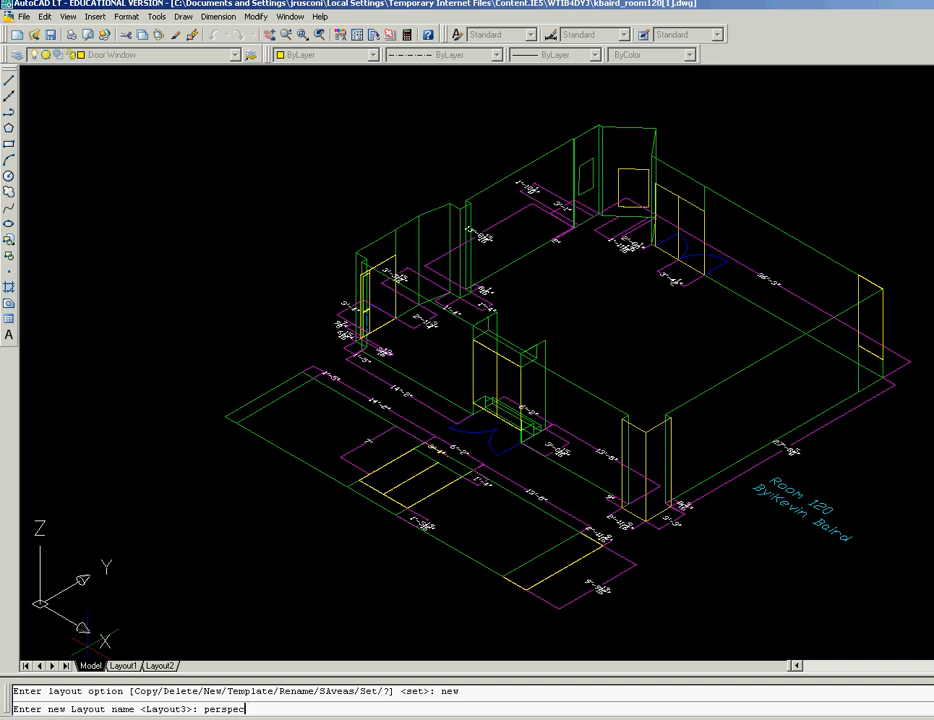
pyautogui.write('ve')
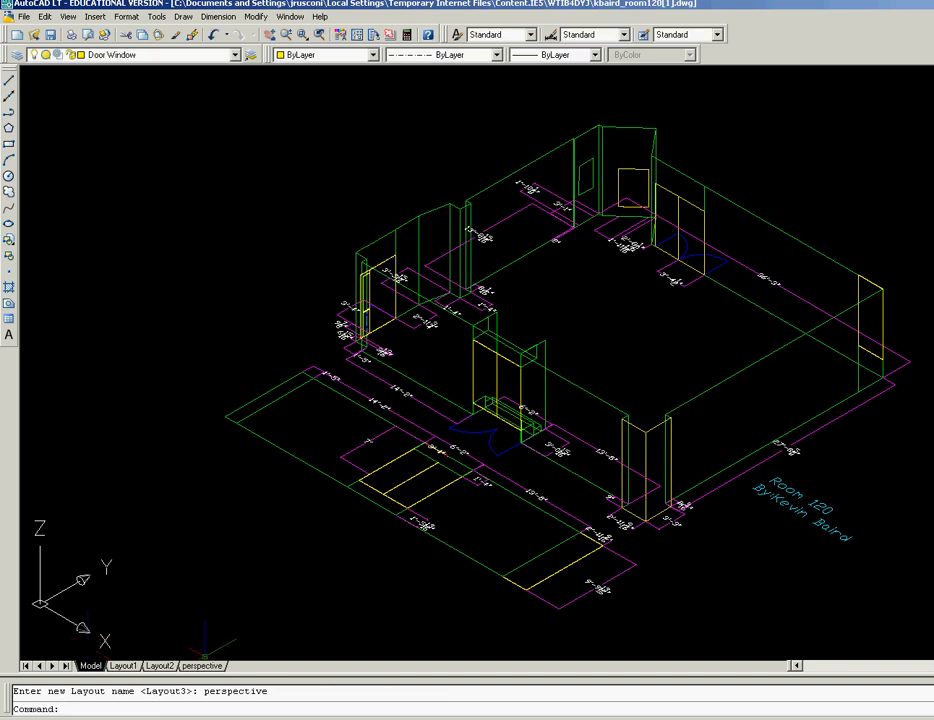
# View the perspective layout's isometric room, then switch to Layout2 showing the top-view plan.
pyautogui.click(200, 664)
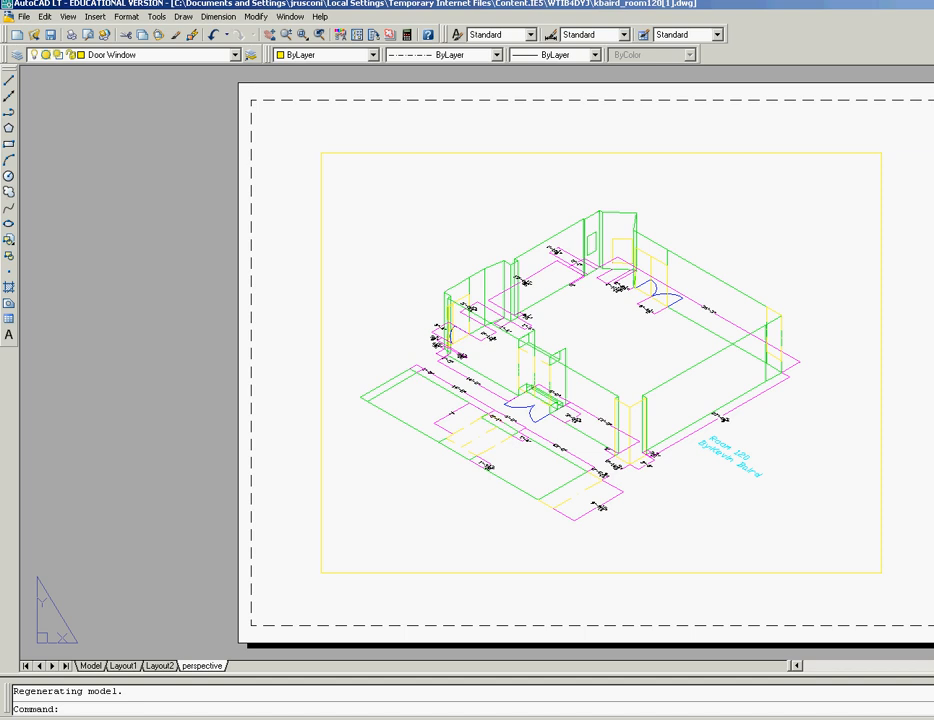
pyautogui.moveTo(190, 648)
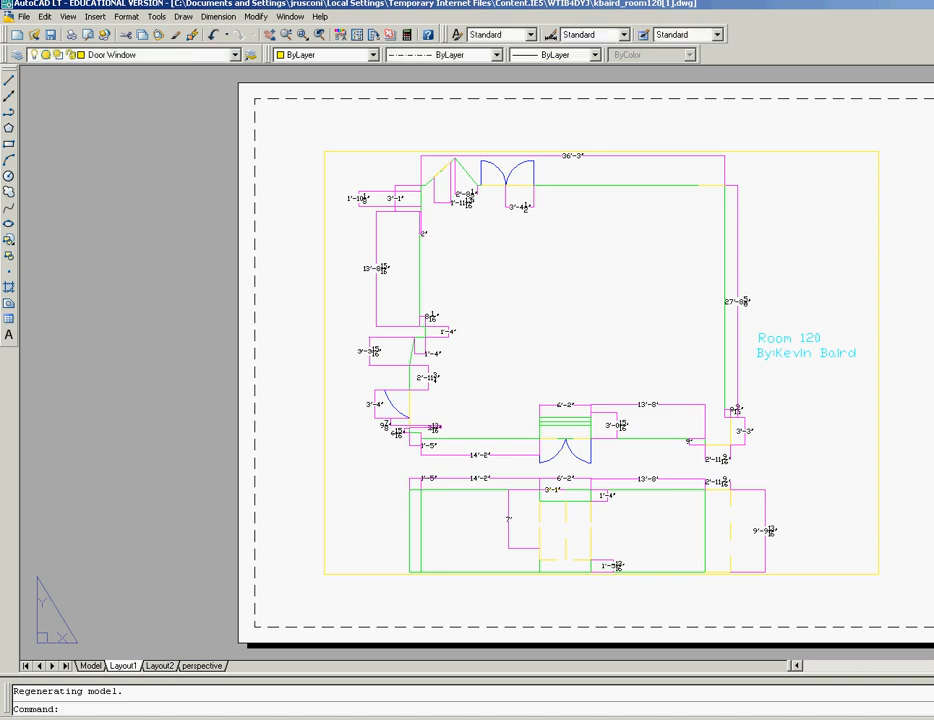
pyautogui.click(160, 664)
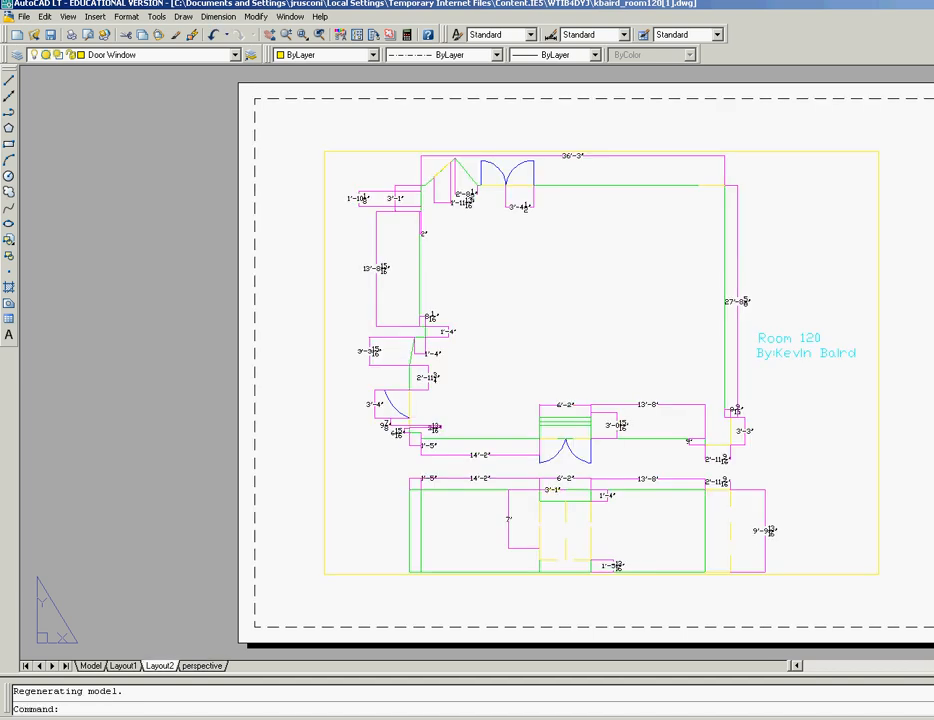
# Delete Layout2, leaving Model, Layout1 and perspective.
pyautogui.rightClick(160, 664)
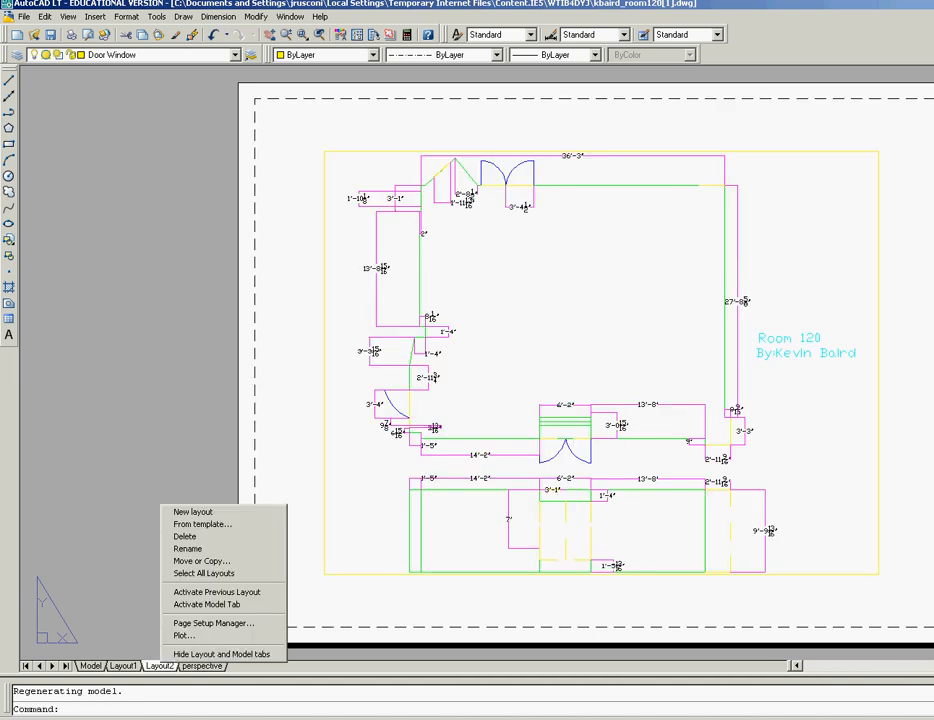
pyautogui.moveTo(184, 536)
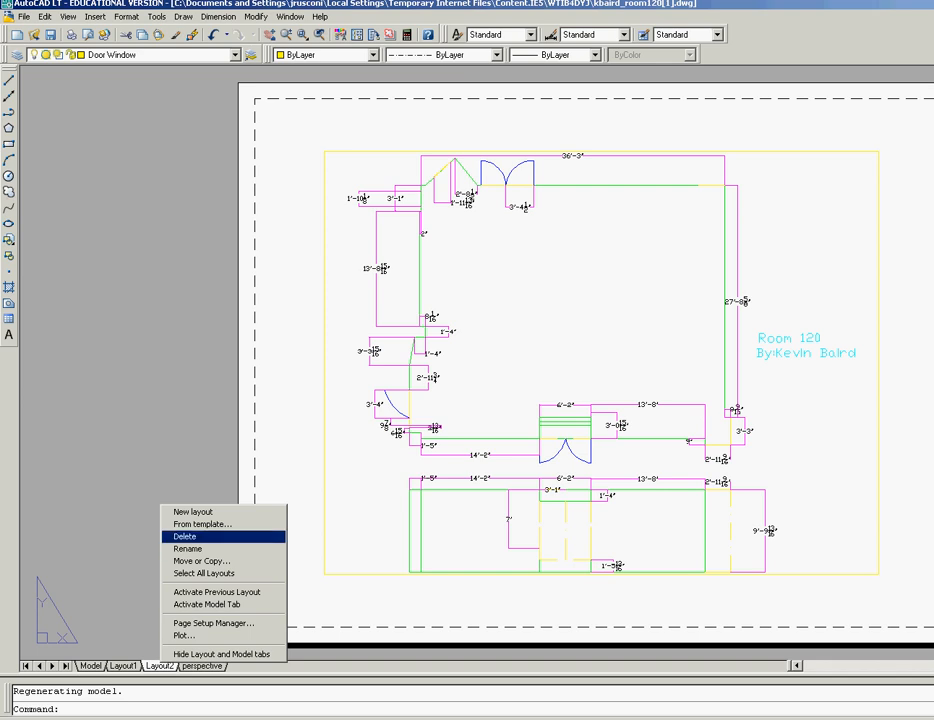
pyautogui.click(184, 536)
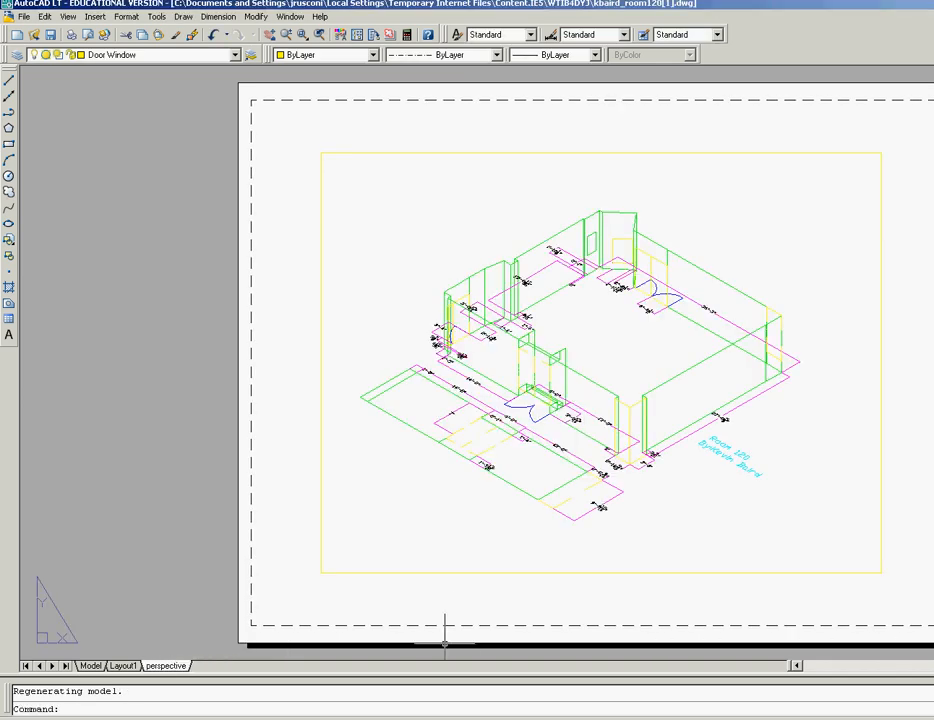